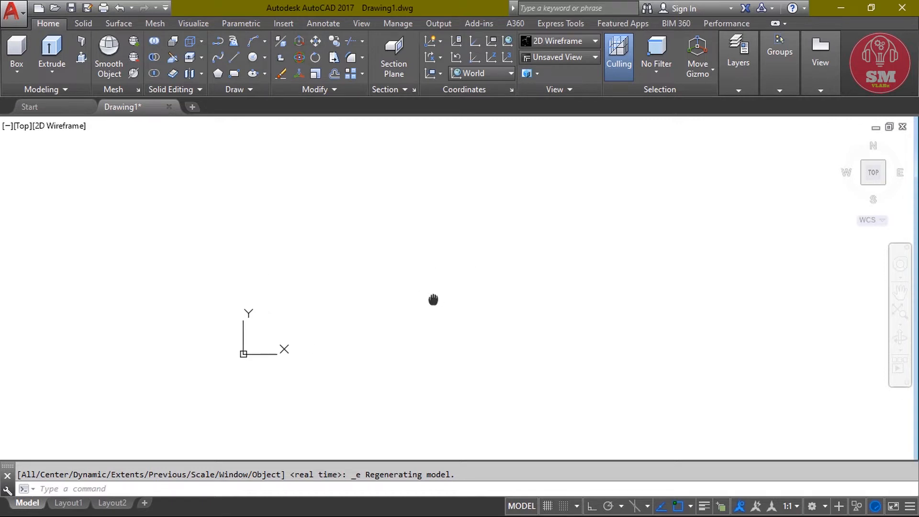
mouse_move(432, 297)
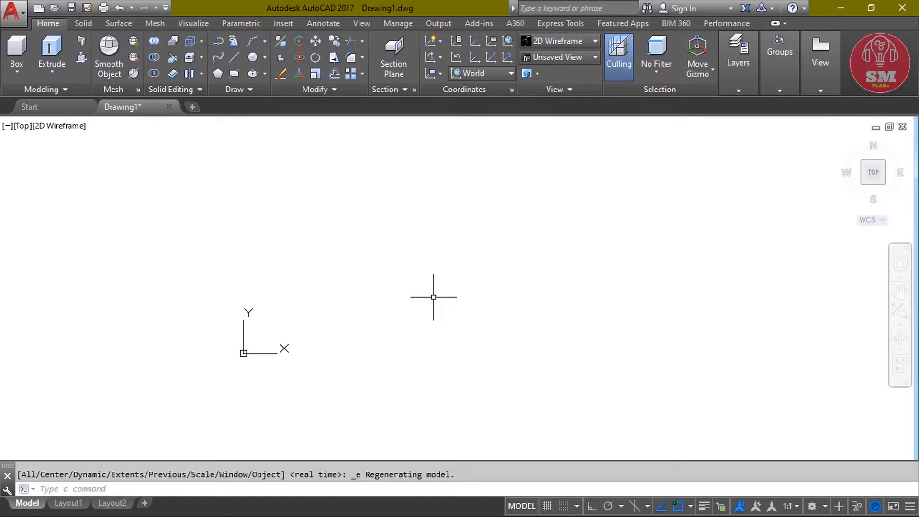
Start the CIRCLE command (C) for the large circle at the origin
text(c)
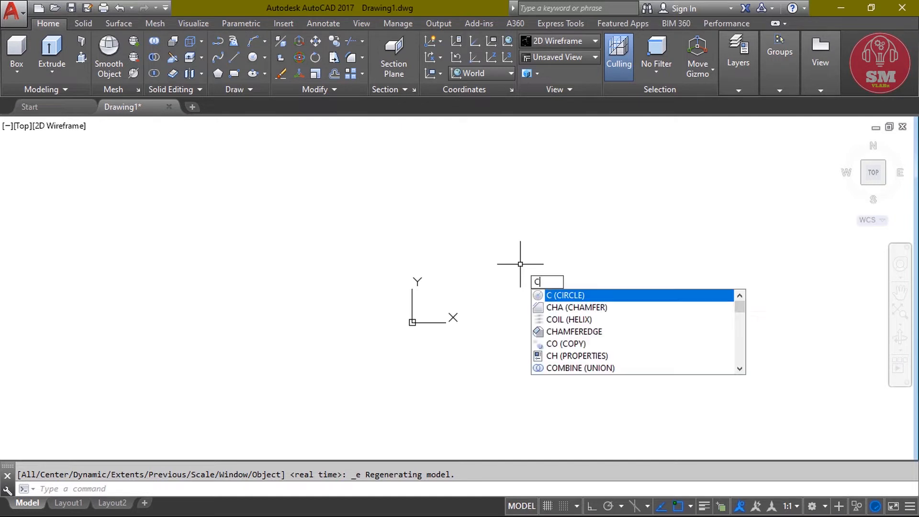
key(Escape)
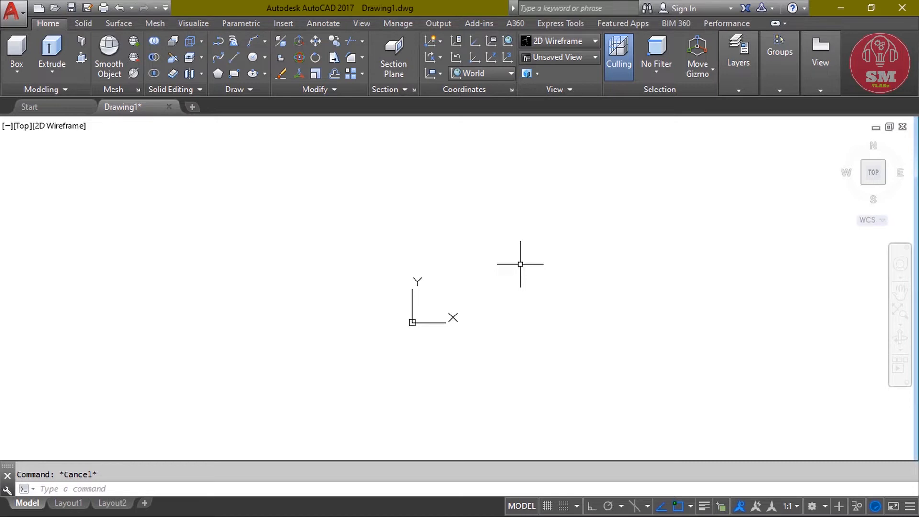
mouse_move(469, 267)
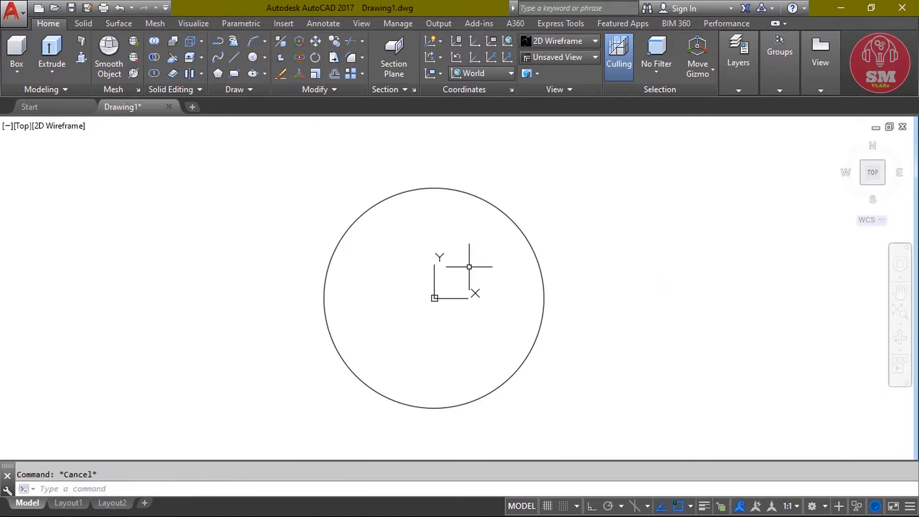
Draw a 6-sided polygon centred at 0,0, inscribed with radius 12
text(p)
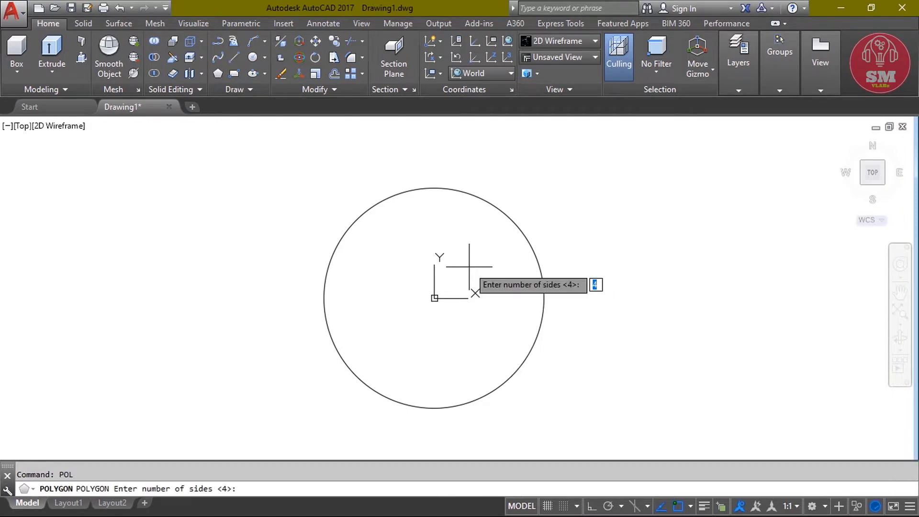
text(6)
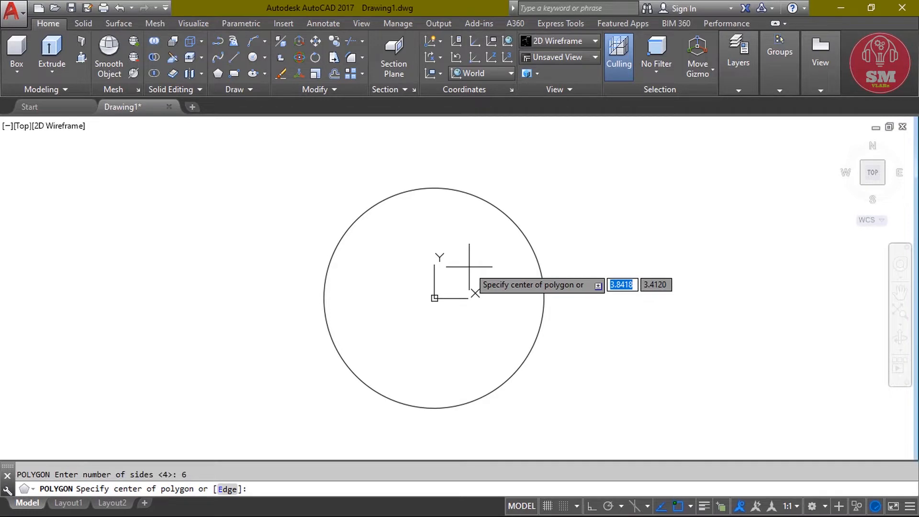
text(0)
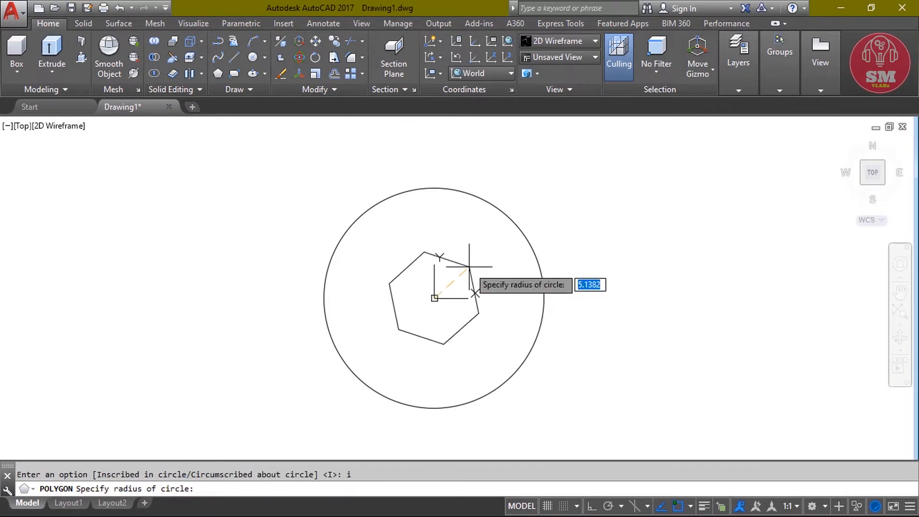
text(12)
text(7)
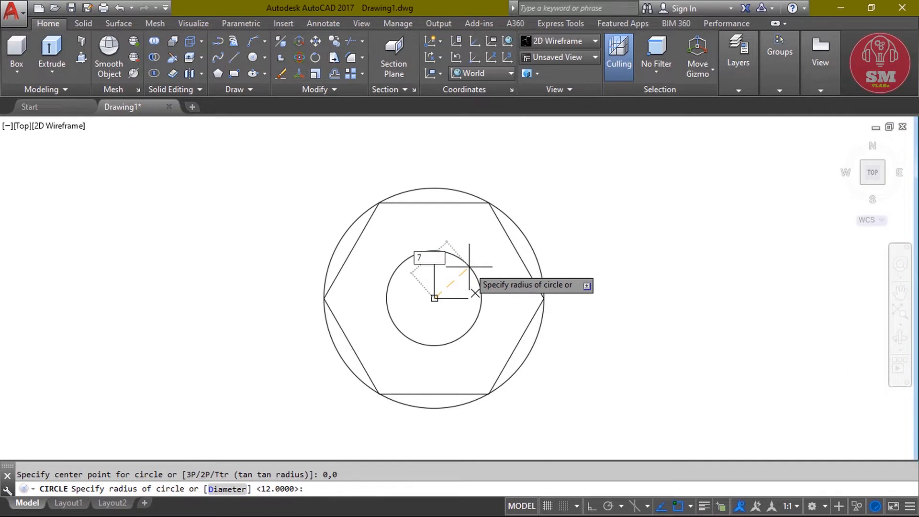
Switch to SW Isometric view with Conceptual visual style and start moving the sketch shapes
click(22, 126)
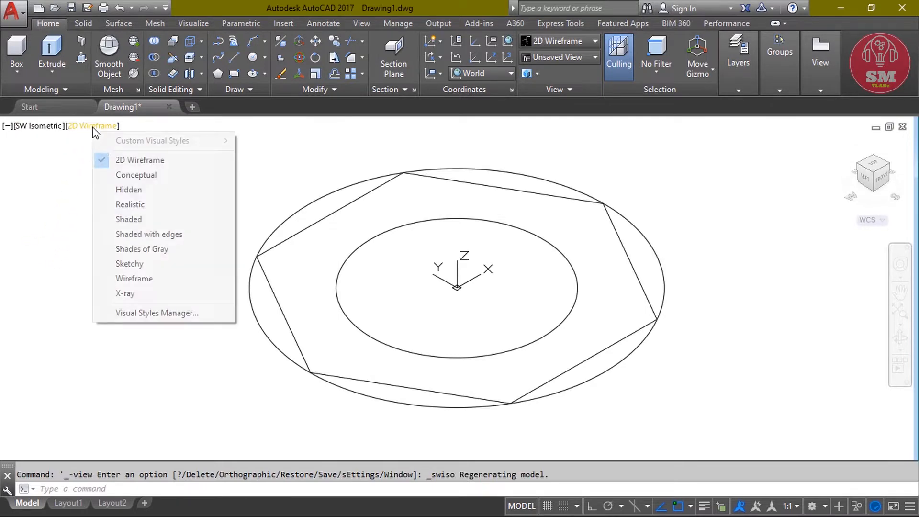
click(136, 174)
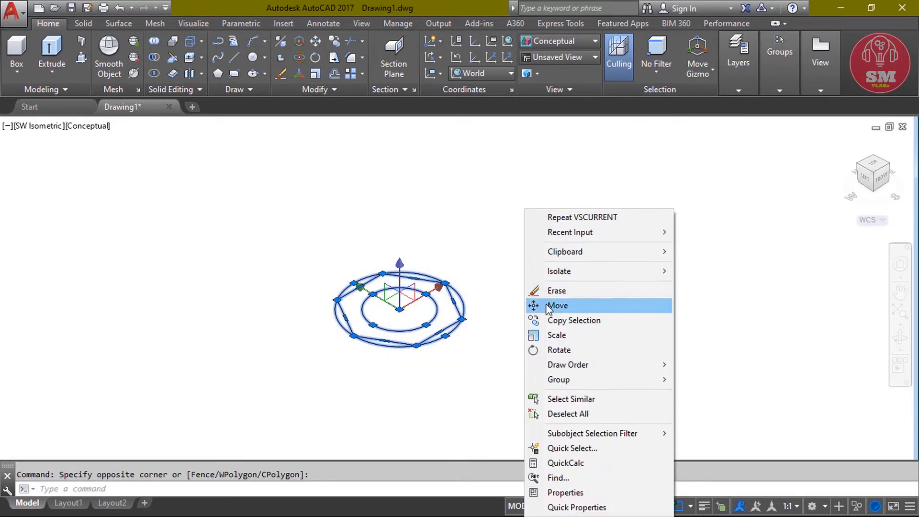
click(574, 320)
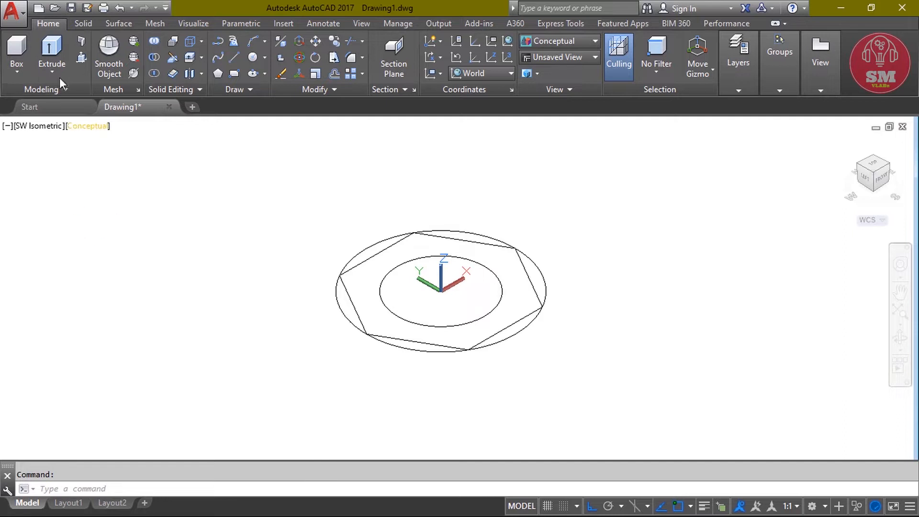
mouse_move(51, 50)
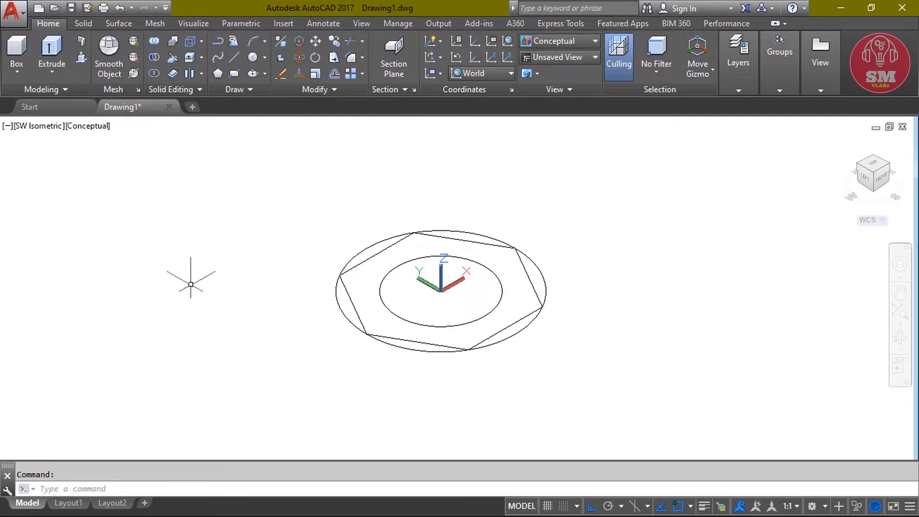
Extrude the head outline to height 10 and chamfer its top edge by 2
text(ex)
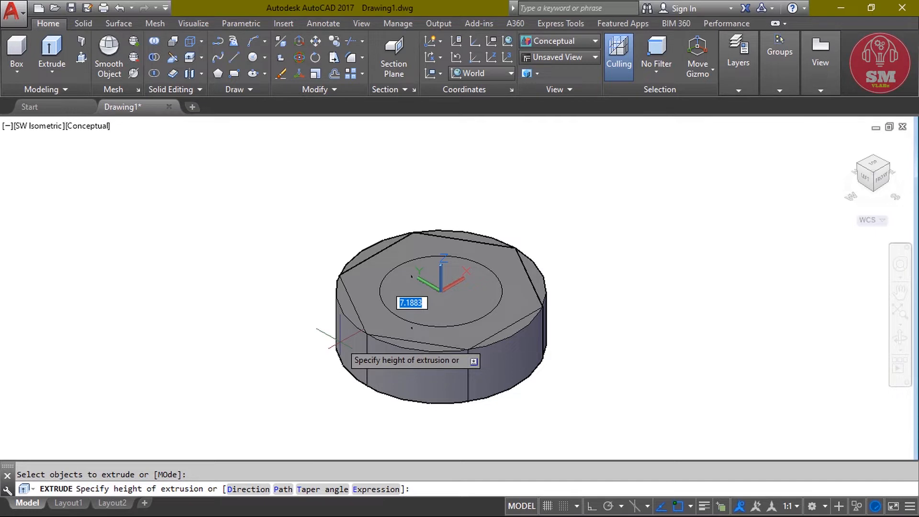
text(10)
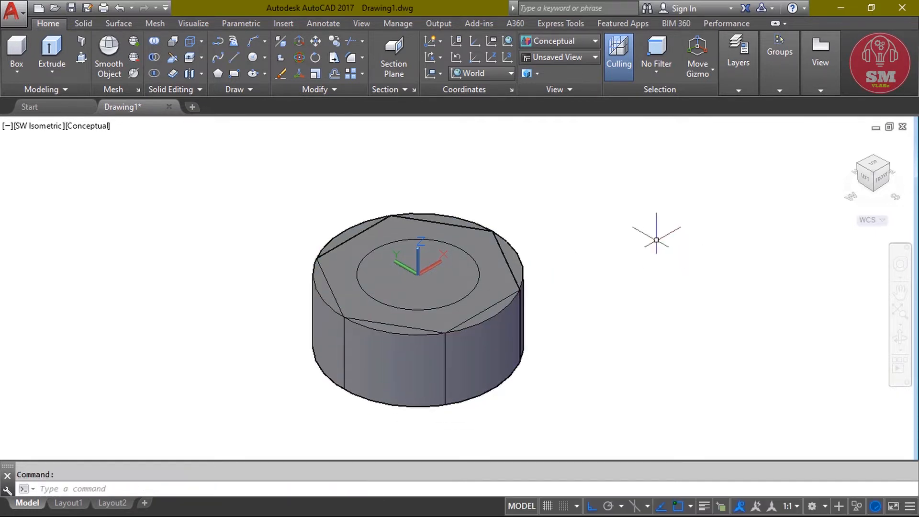
text(CHA)
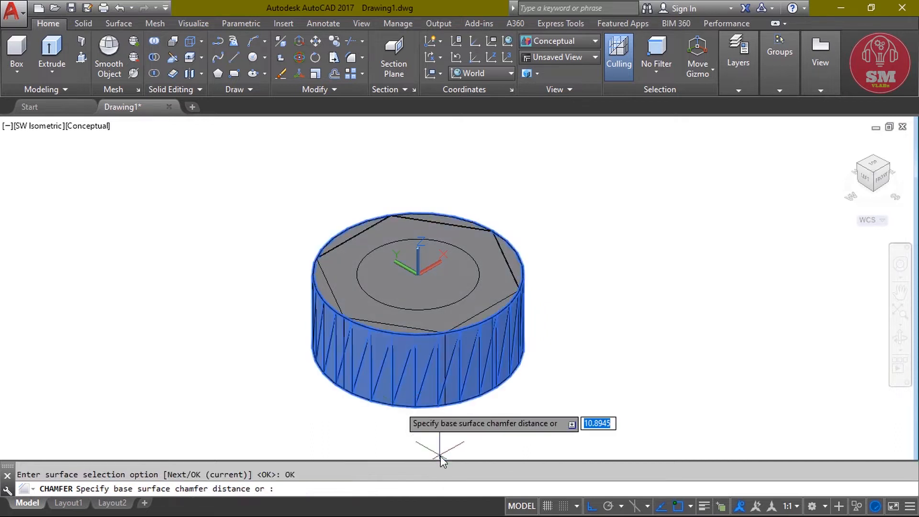
text(2)
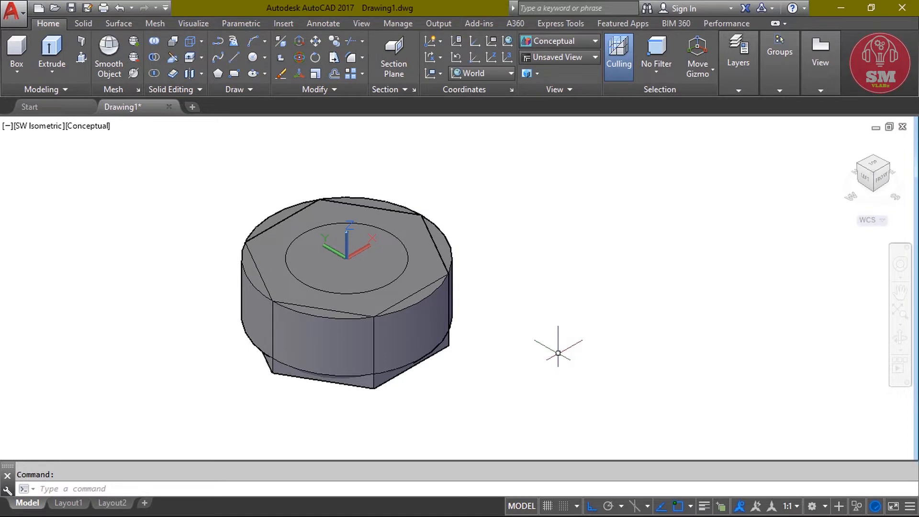
Zoom out to make room for the shank extrusion
drag(558, 353, 567, 305)
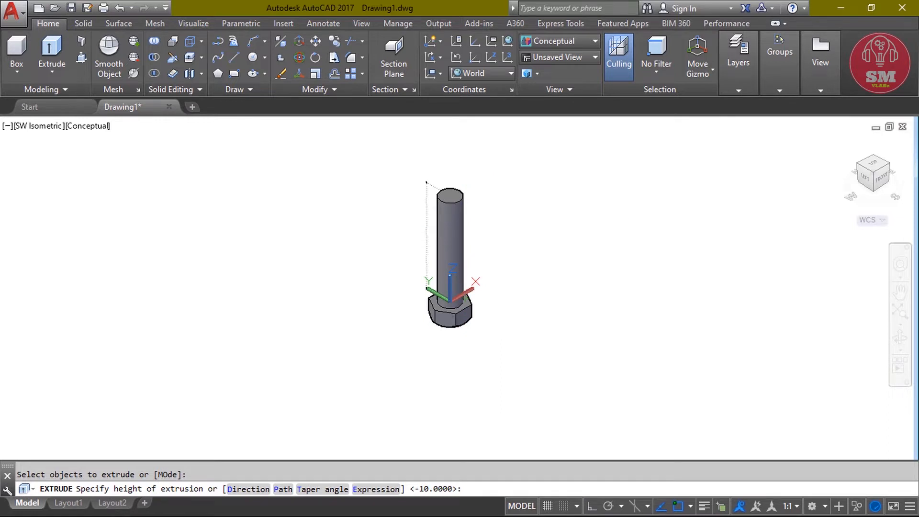
Extrude the shank to height 60 and chamfer its top edge by 1.5
text(60)
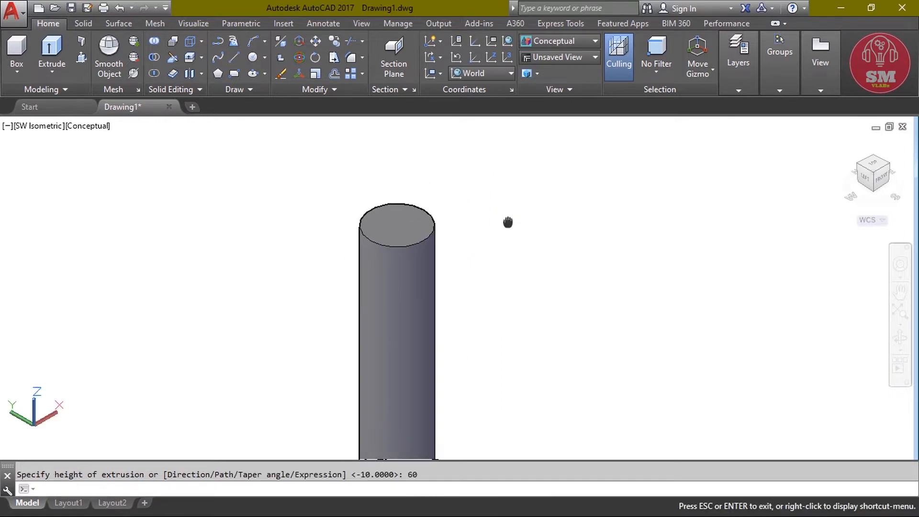
text(CHA)
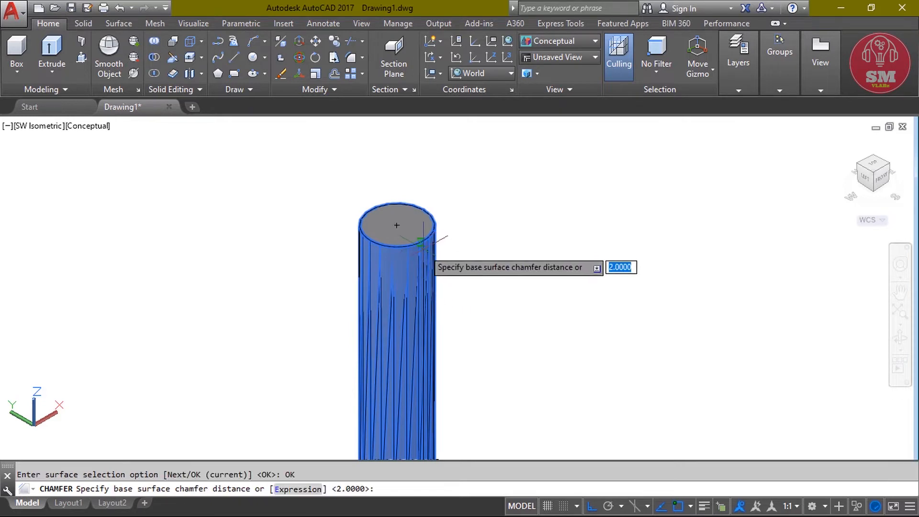
text(1.5)
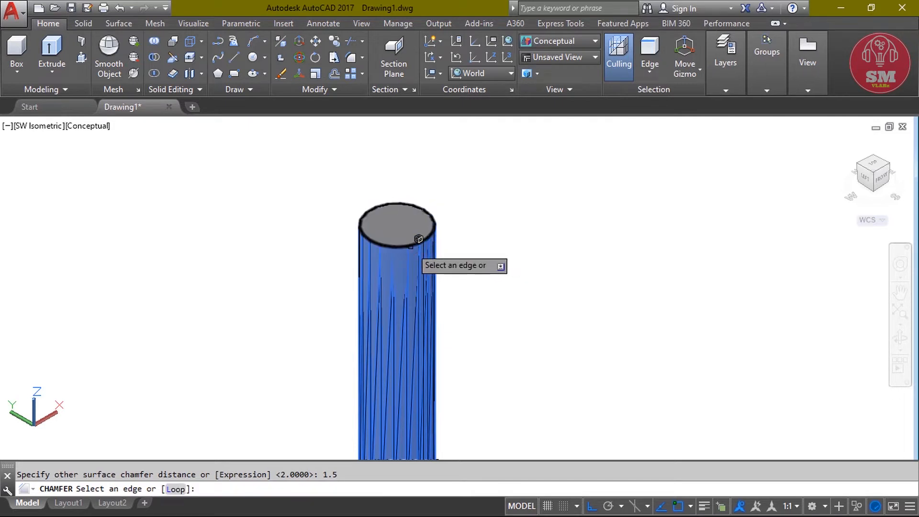
key(Enter)
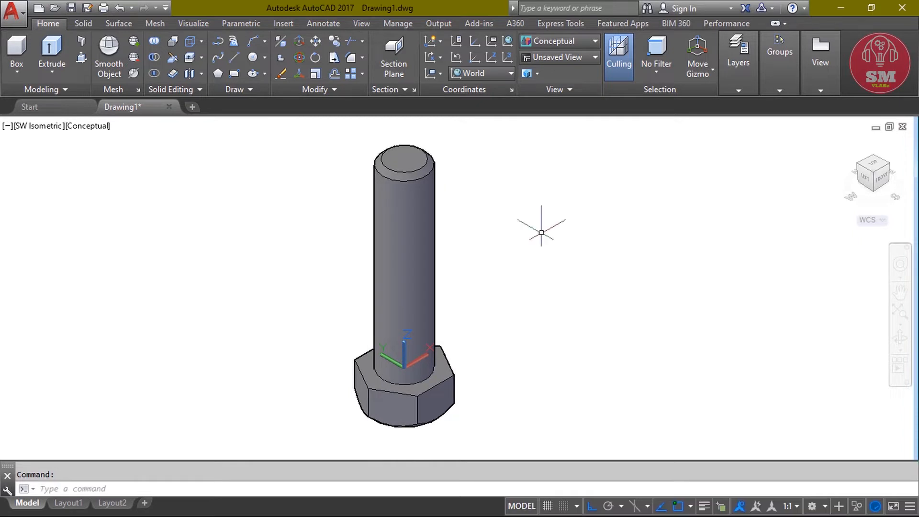
mouse_move(569, 258)
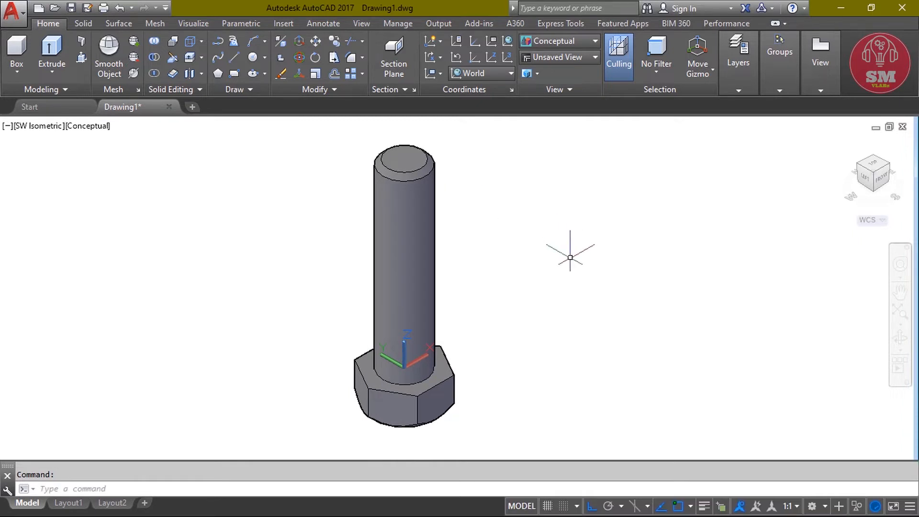
Create a helix on the shank with turn height 2 and height 57, then begin the thread profile line
text(h)
text(7)
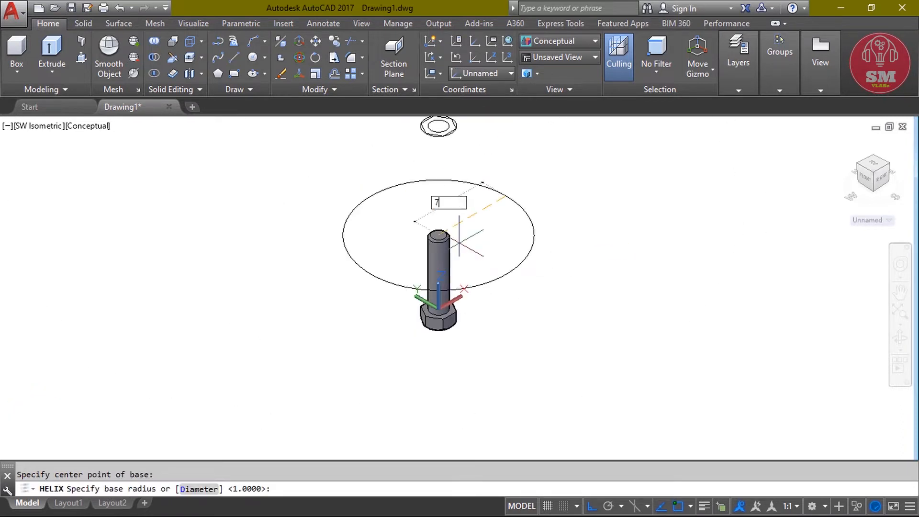
key(enter)
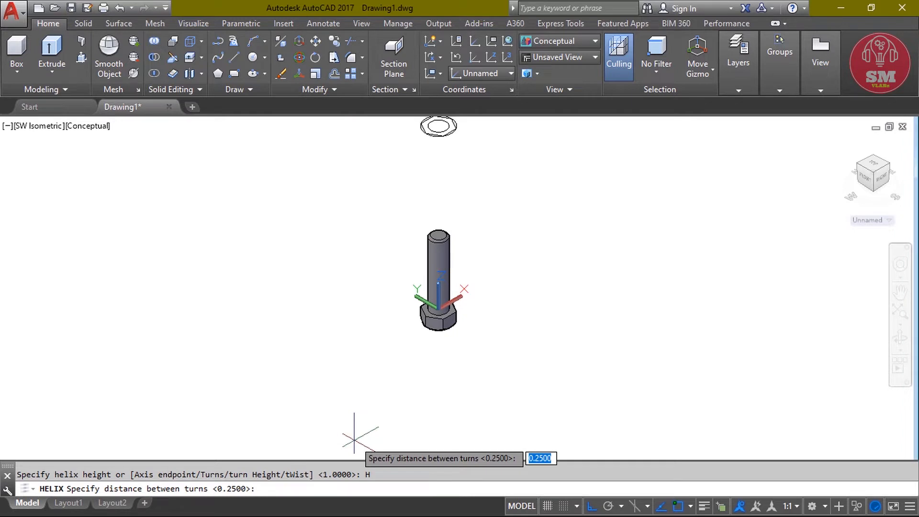
text(2)
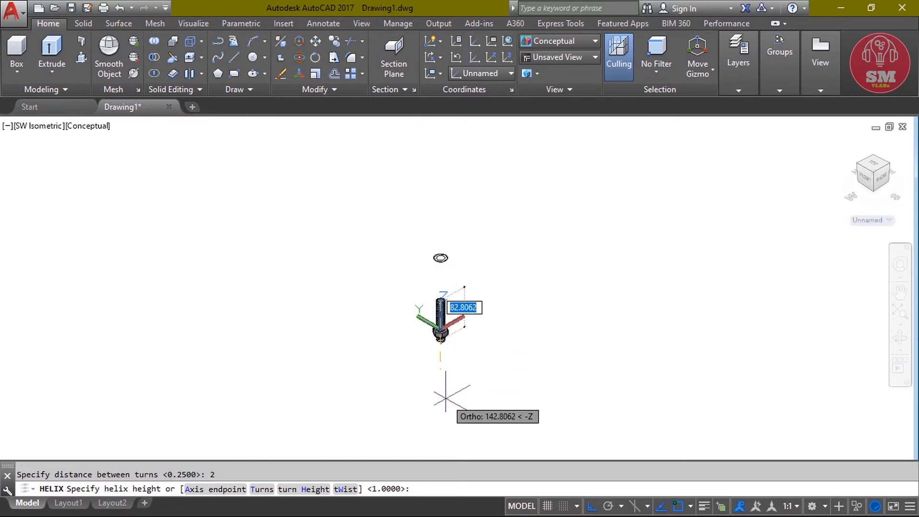
text(57)
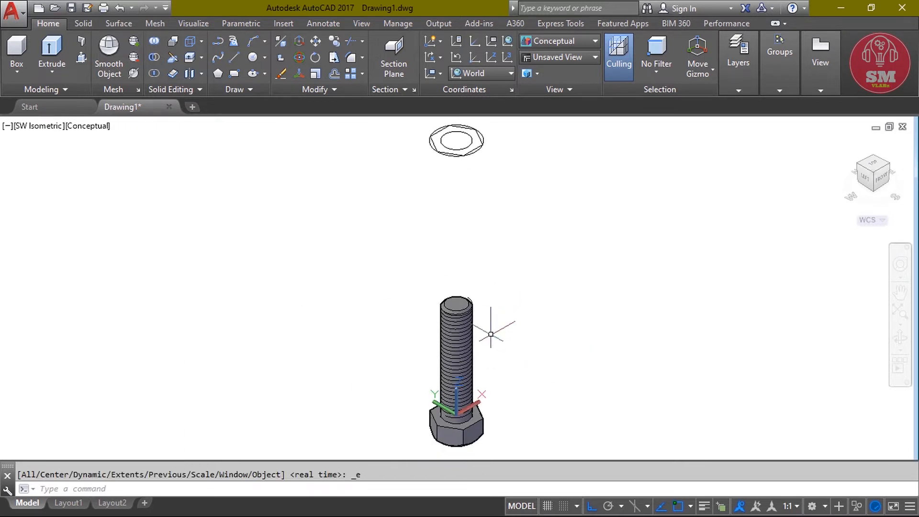
text(L)
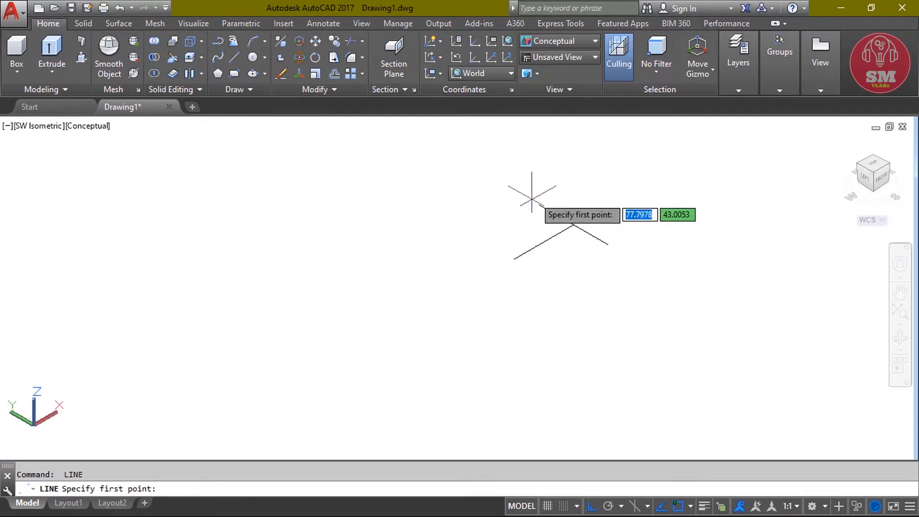
Fillet the thread profile corner with radius 0.28
click(530, 199)
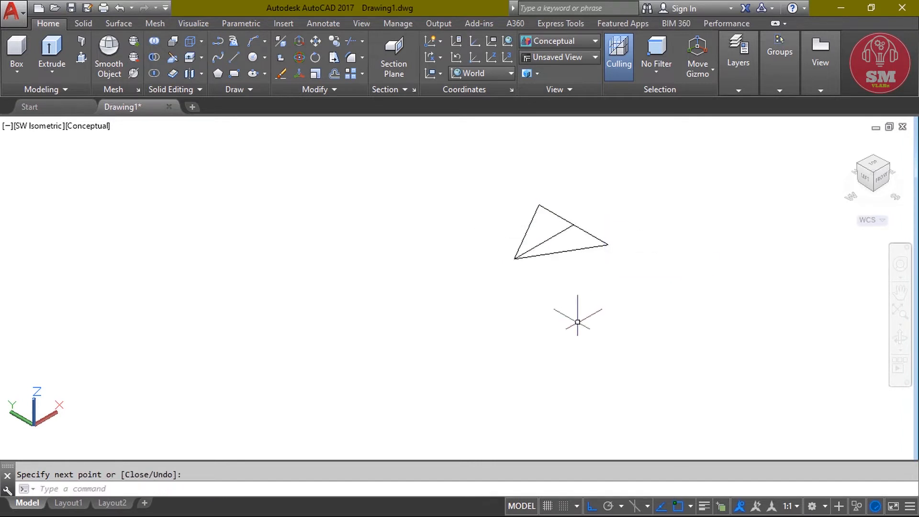
text(r)
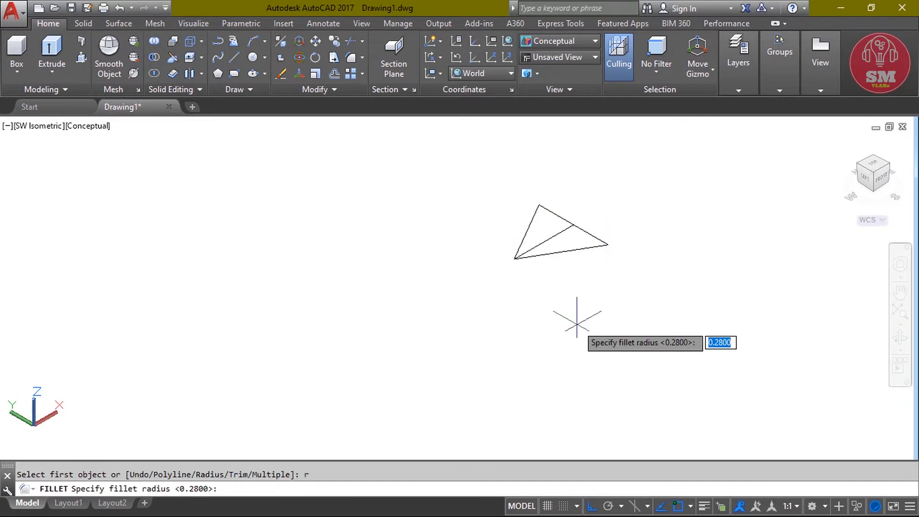
text(.28)
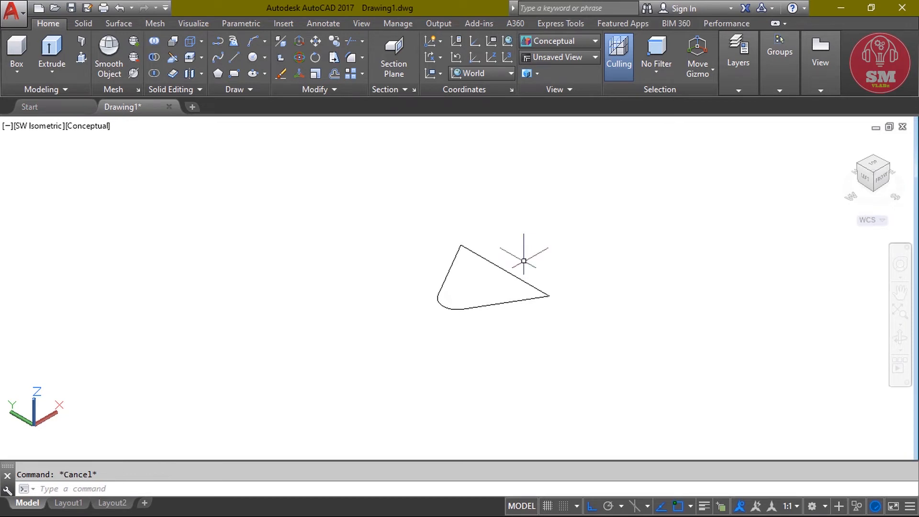
Mirror the profile about its long edge, keeping the source
click(440, 237)
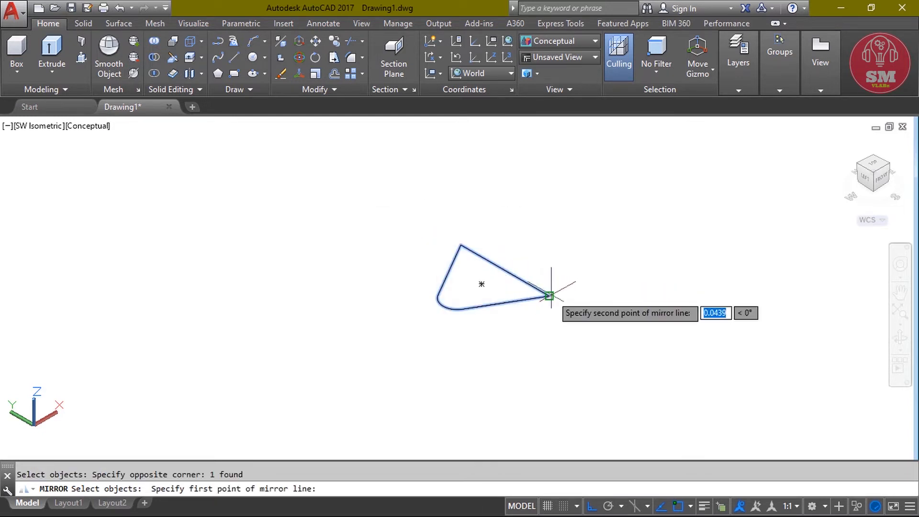
click(444, 212)
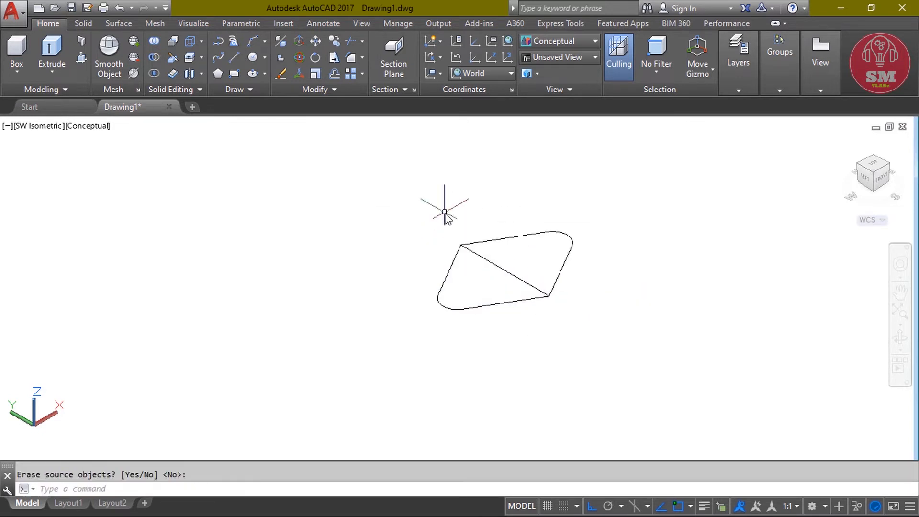
right_click(444, 213)
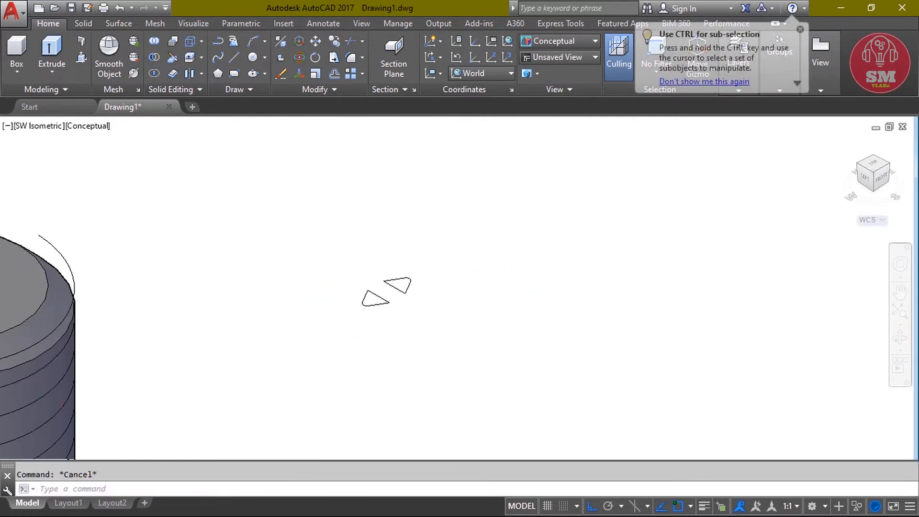
Sweep the thread profile along the helix and start SUBTRACT (SU)
text(s)
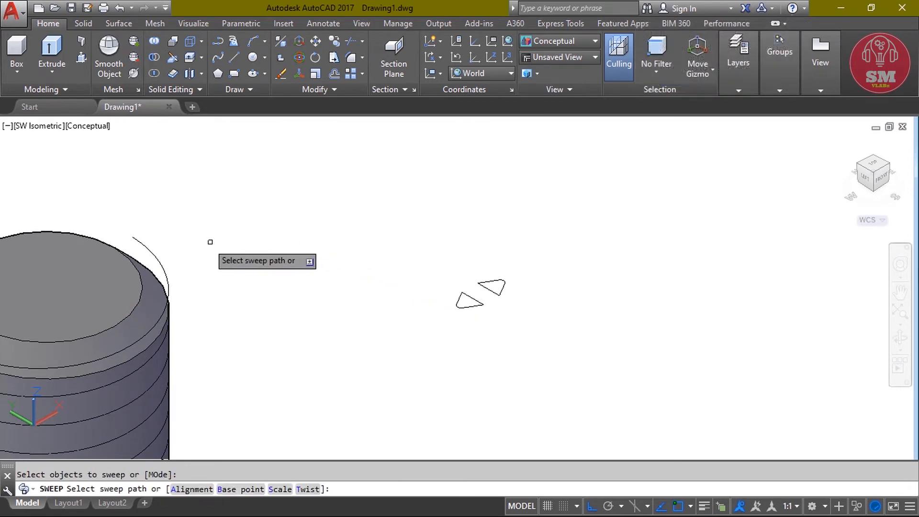
mouse_move(137, 240)
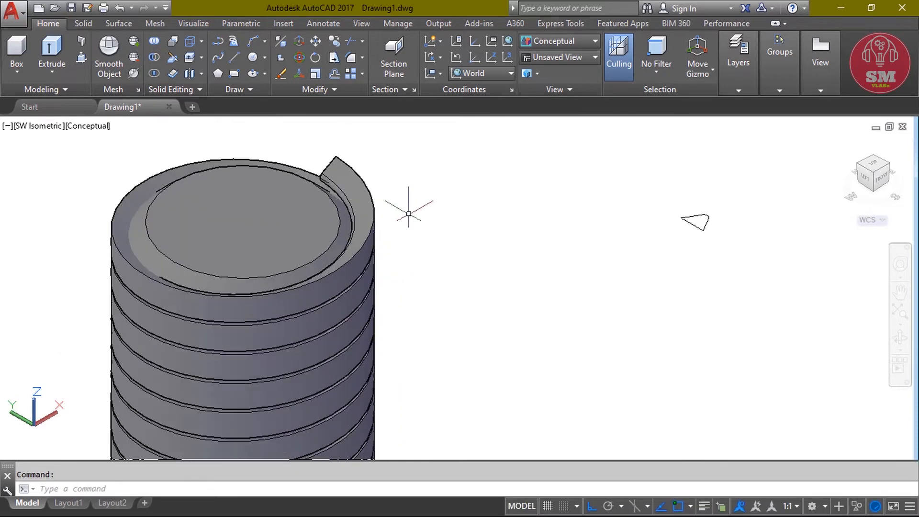
text(SU)
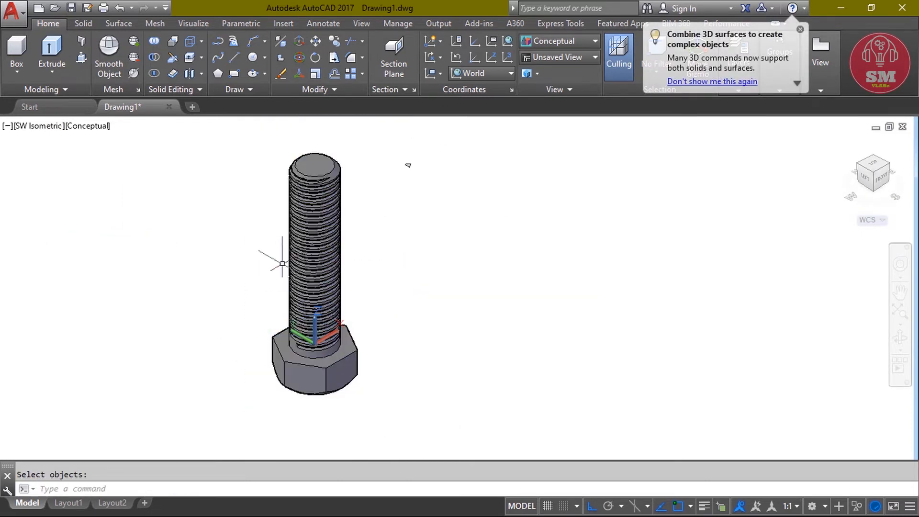
mouse_move(214, 201)
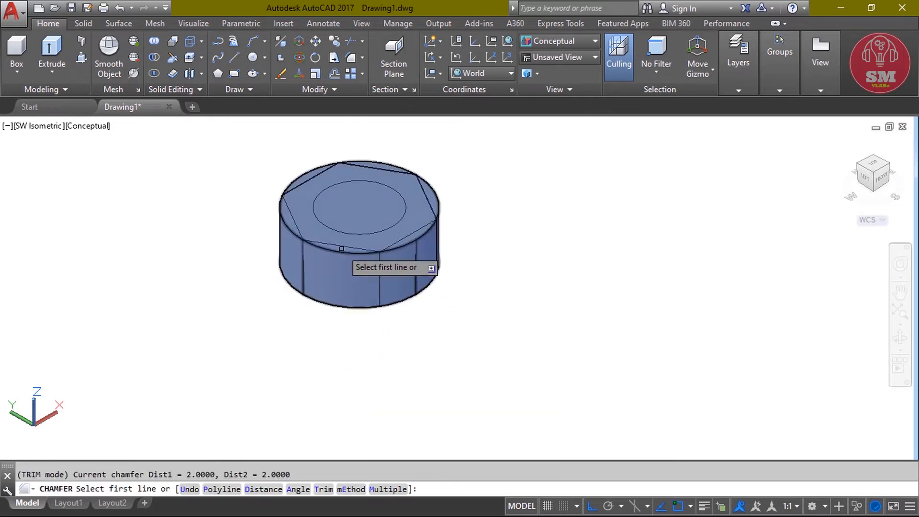
Chamfer the nut blank's top edge with distance 2
click(358, 205)
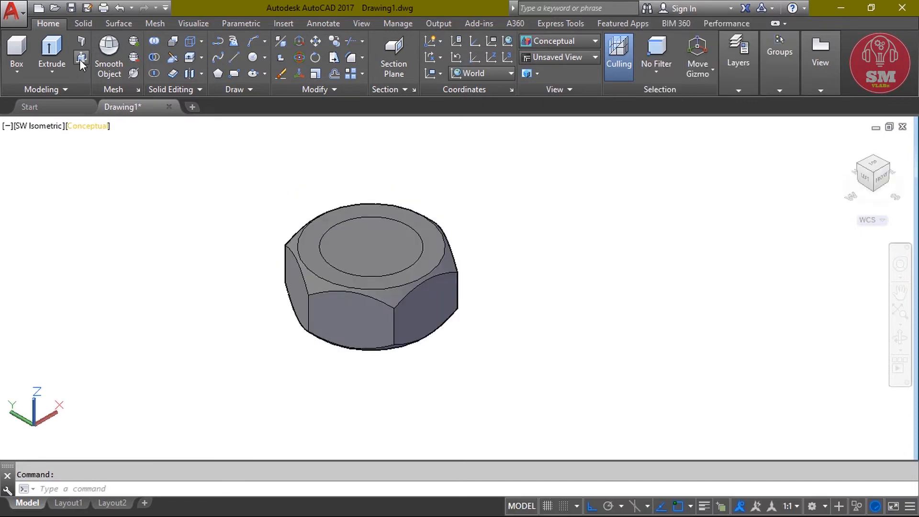
Press/pull the nut's inner circle through to cut the central bore
click(80, 57)
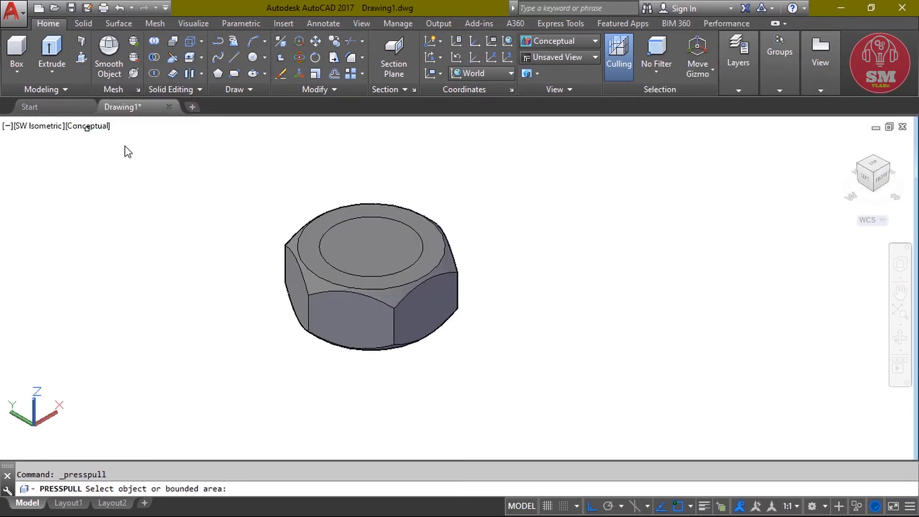
click(387, 234)
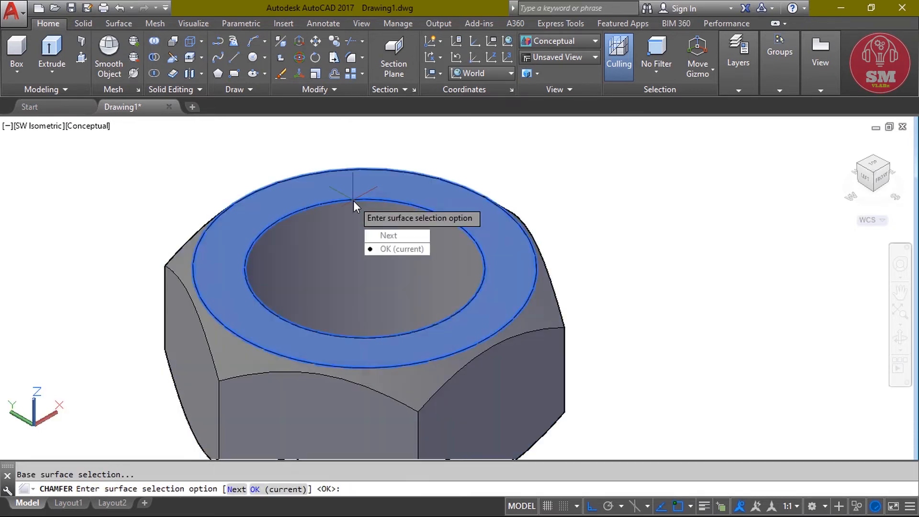
click(402, 249)
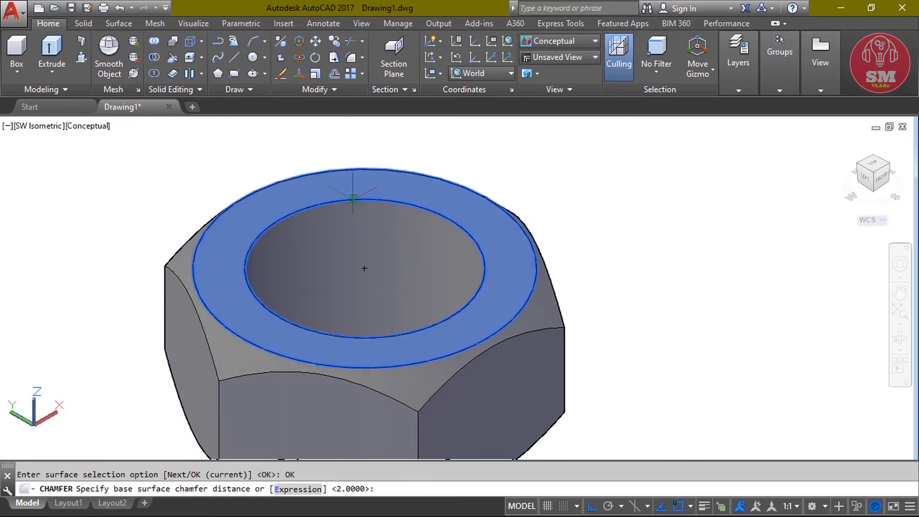
Chamfer the bore's rim with distances 1, cycling Next to the underside face
text(1)
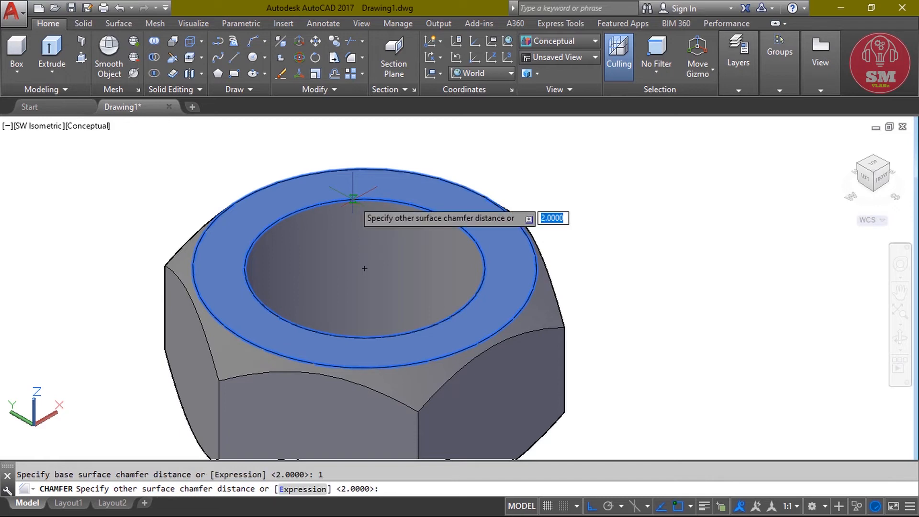
key(enter)
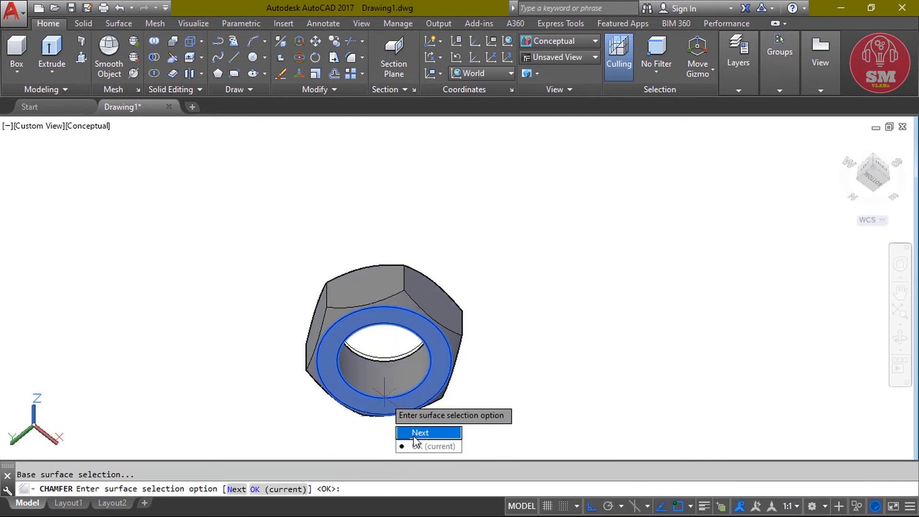
click(435, 446)
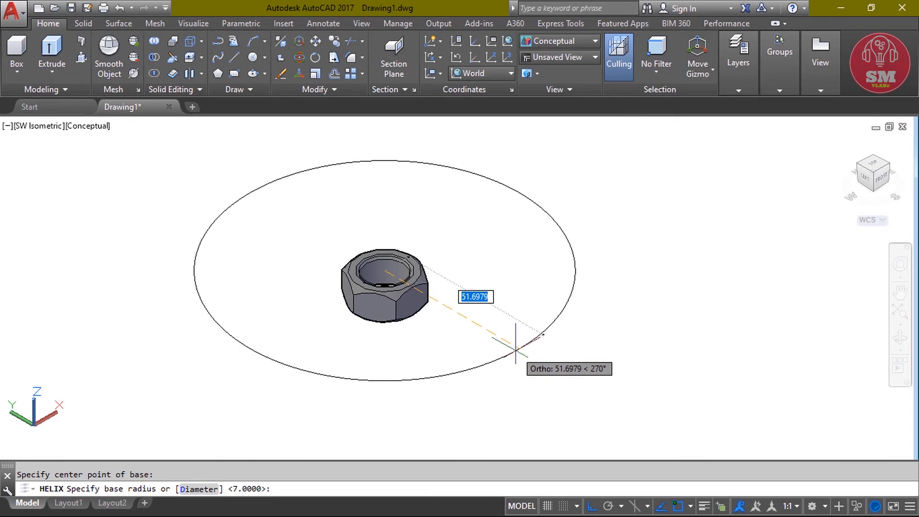
Size the thread helix with base and top radius 7 and height 15 inside the bore
text(7)
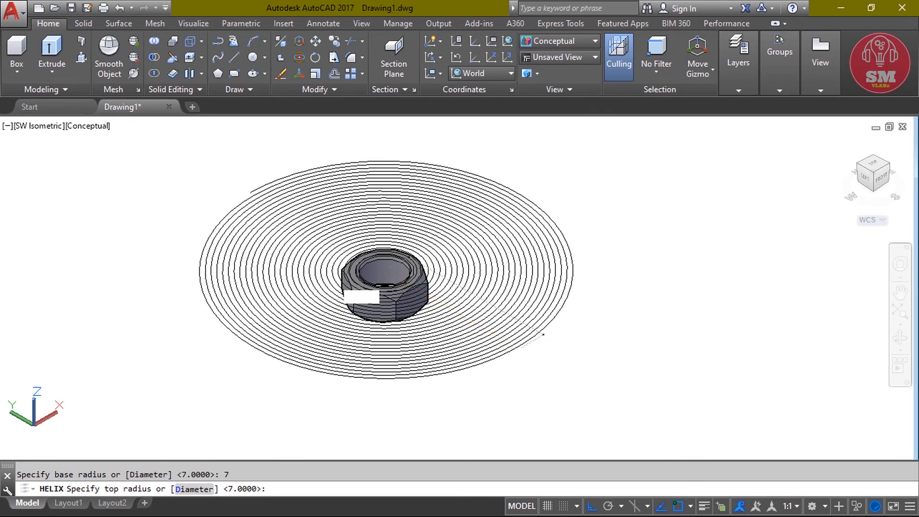
text(7)
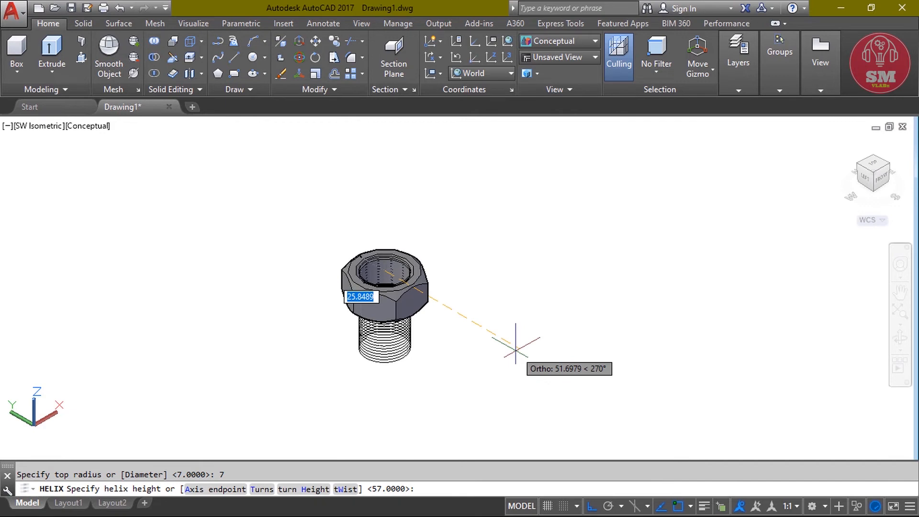
mouse_move(506, 351)
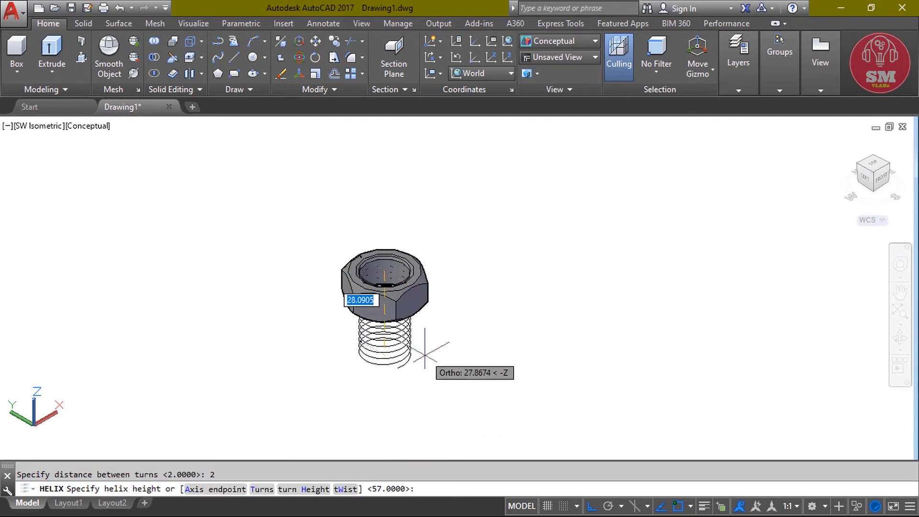
text(15)
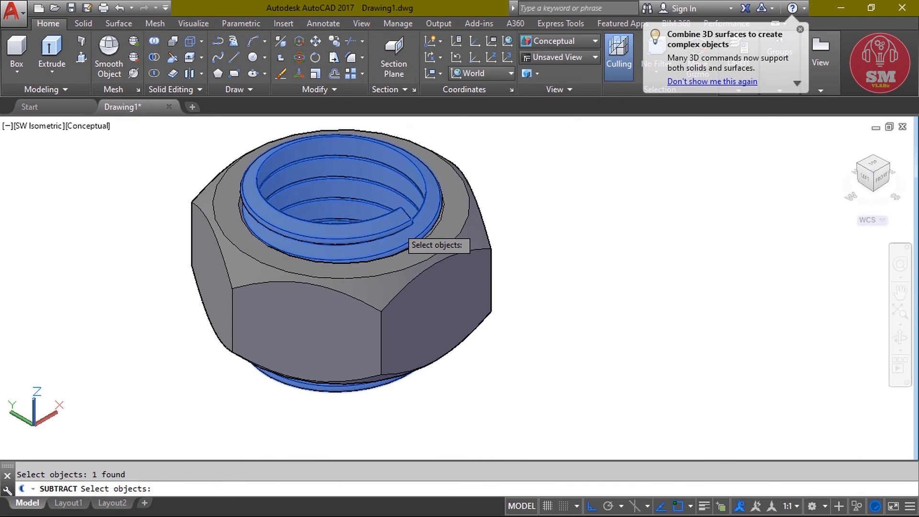
Finish subtracting the thread coil from the nut and move the nut onto the bolt shank
key(enter)
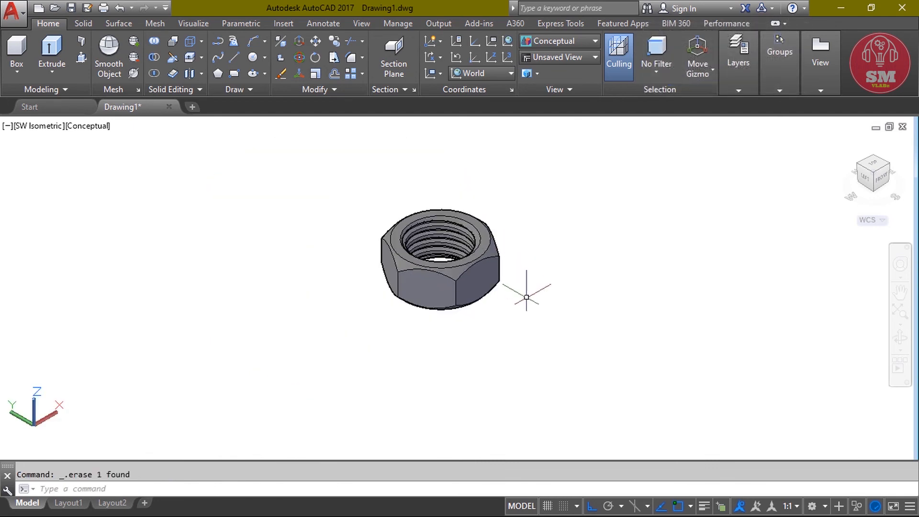
right_click(526, 296)
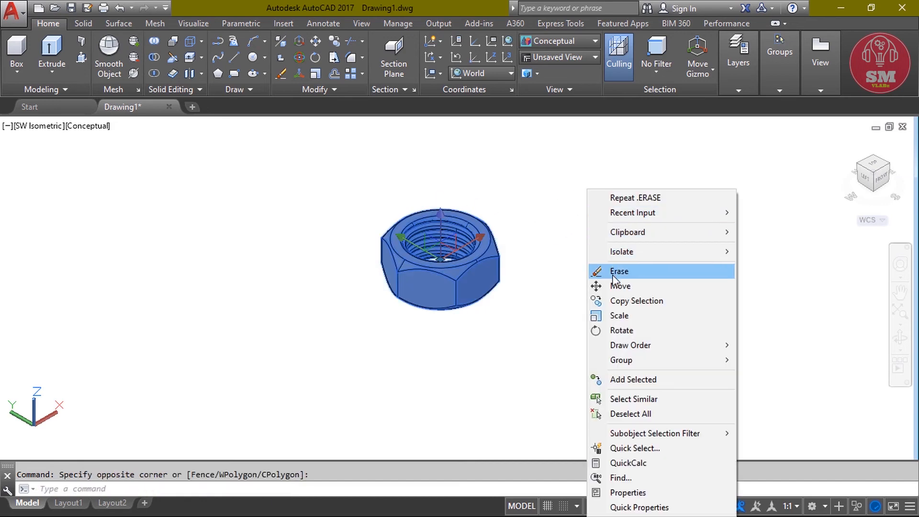
click(620, 287)
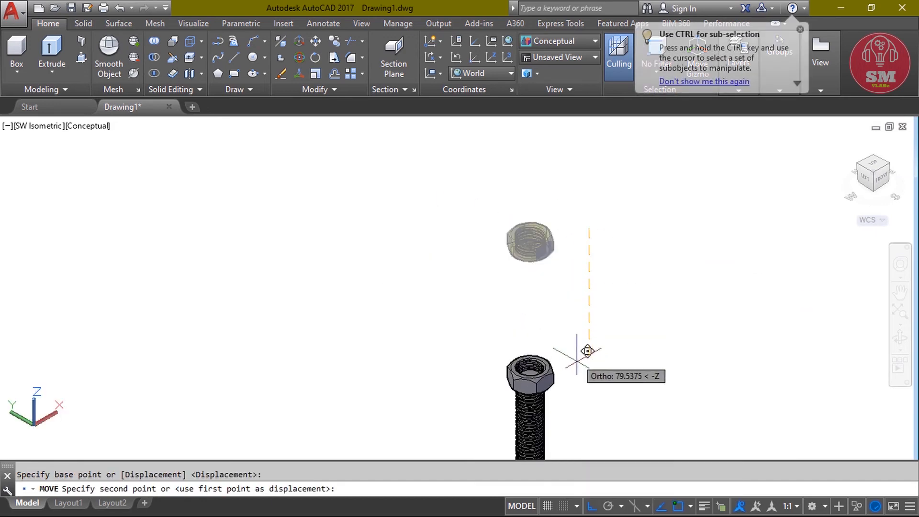
click(587, 350)
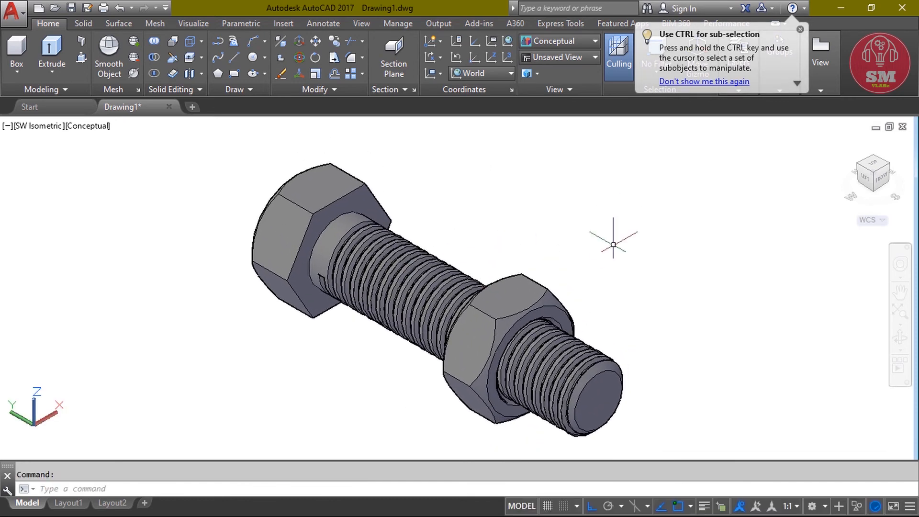
mouse_move(579, 214)
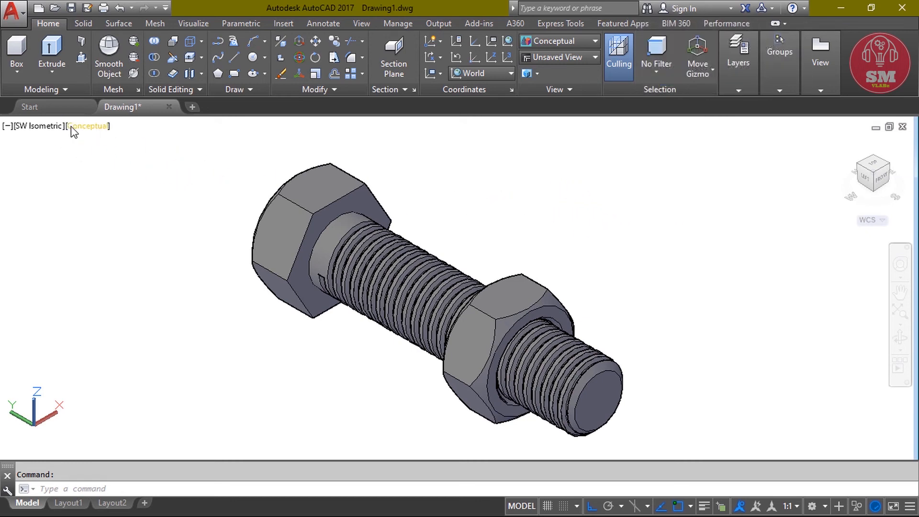
Switch the viewport to Shaded style and bring up the Materials Browser from Visualize
click(88, 126)
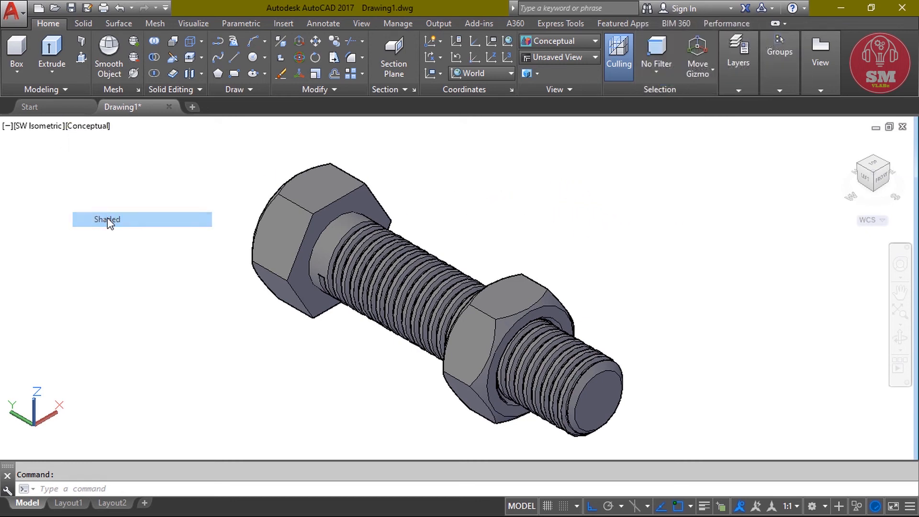
click(106, 218)
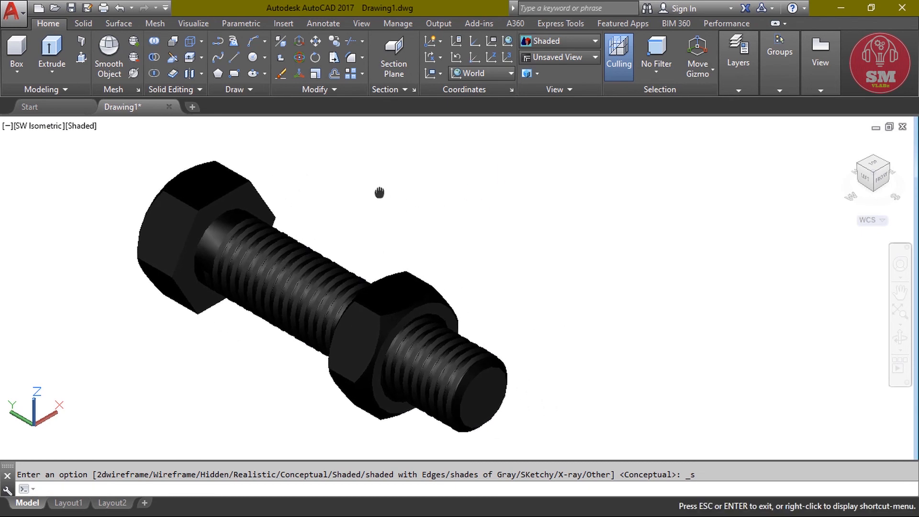
click(192, 23)
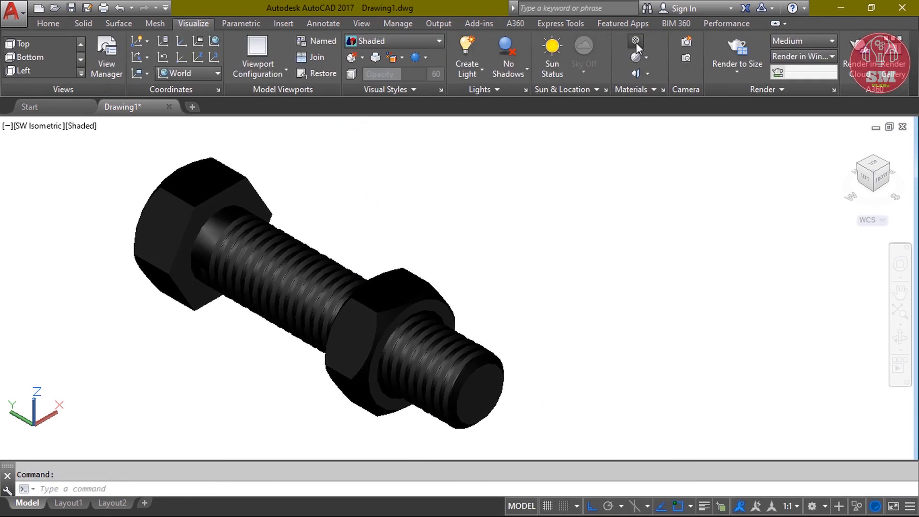
click(635, 41)
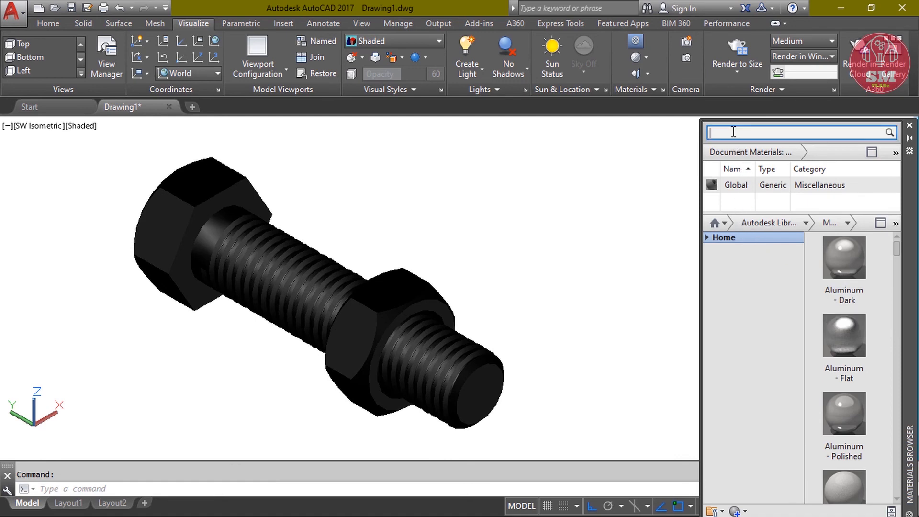
Search 'copper' and apply the Copper material to the nut and the bolt
text(cop)
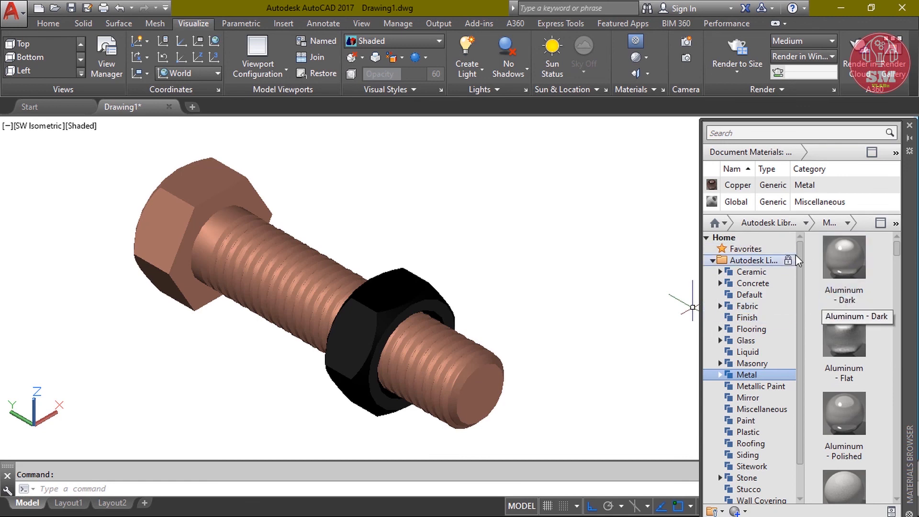
click(736, 202)
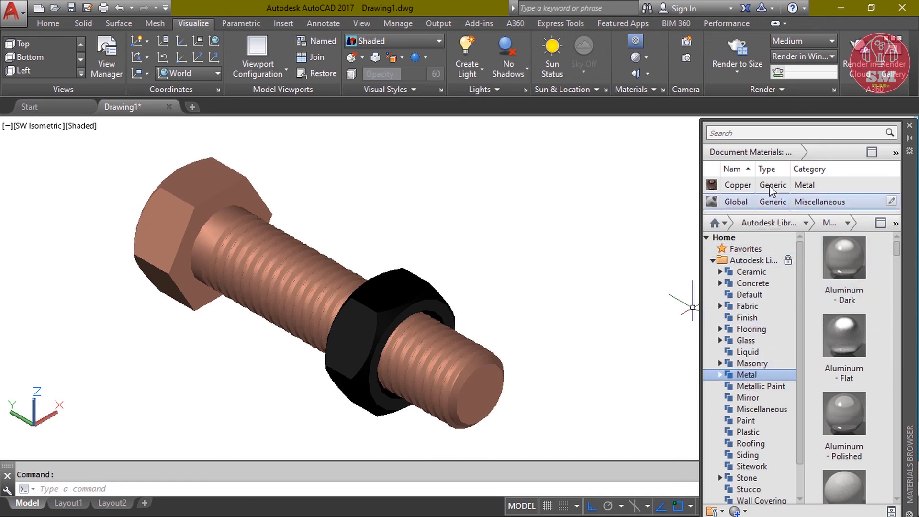
text(co)
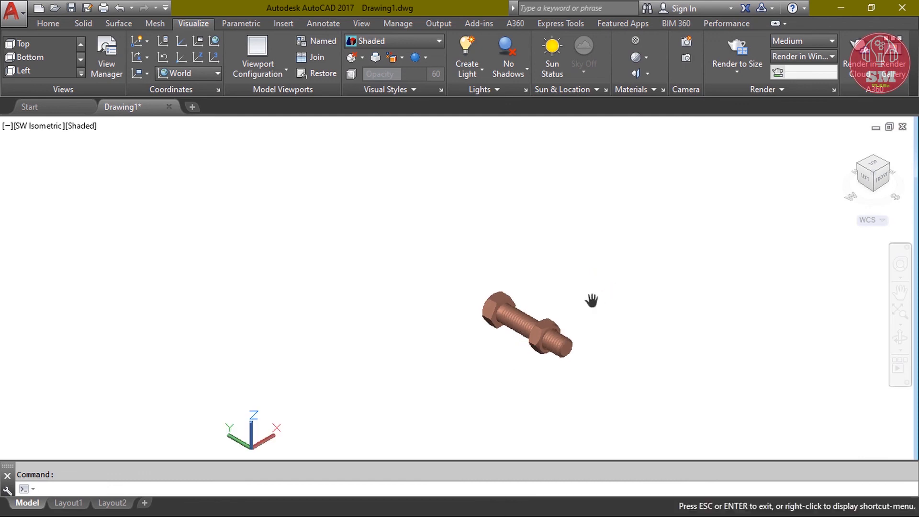
Zoom in and orbit the copper assembly past the threaded end, side and angled views
scroll(up, 3)
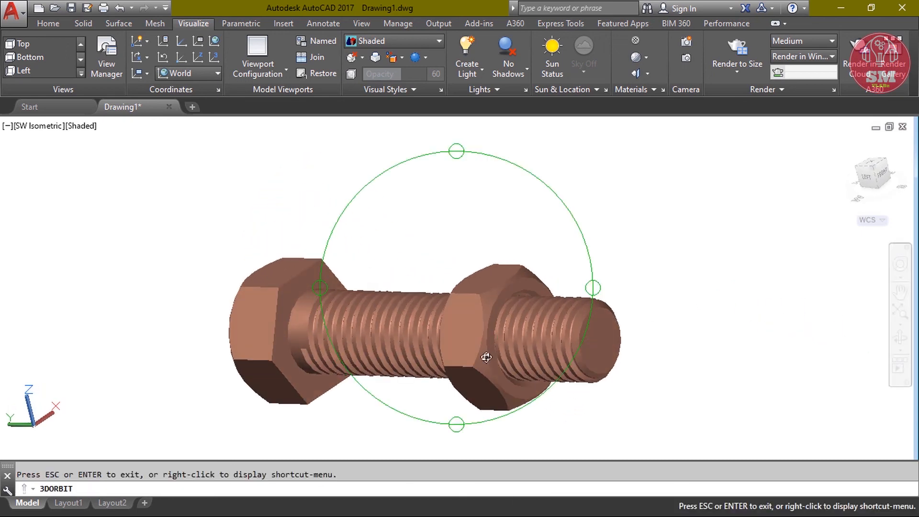
drag(487, 357, 492, 315)
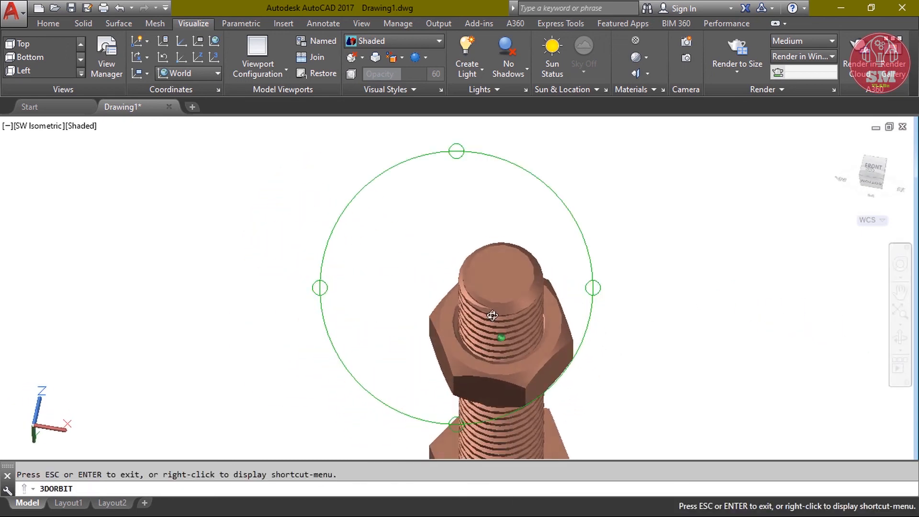
drag(492, 316, 580, 325)
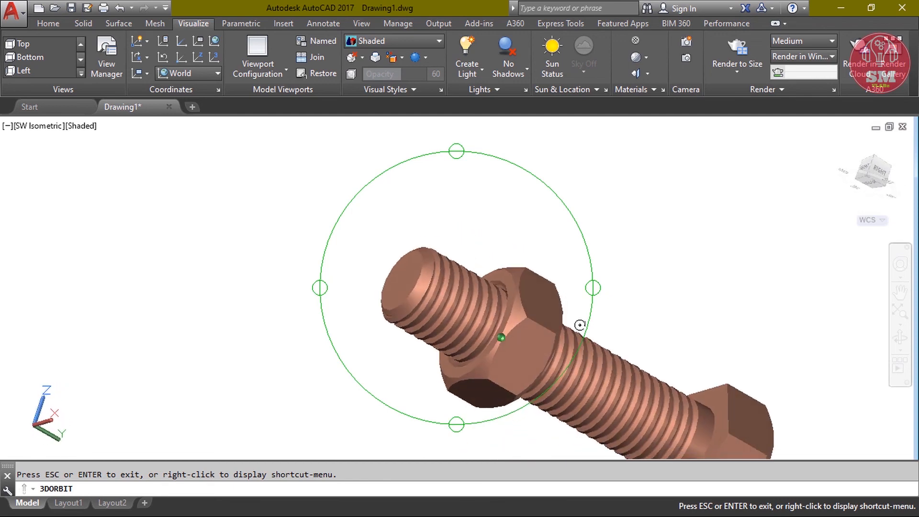
drag(578, 326, 713, 332)
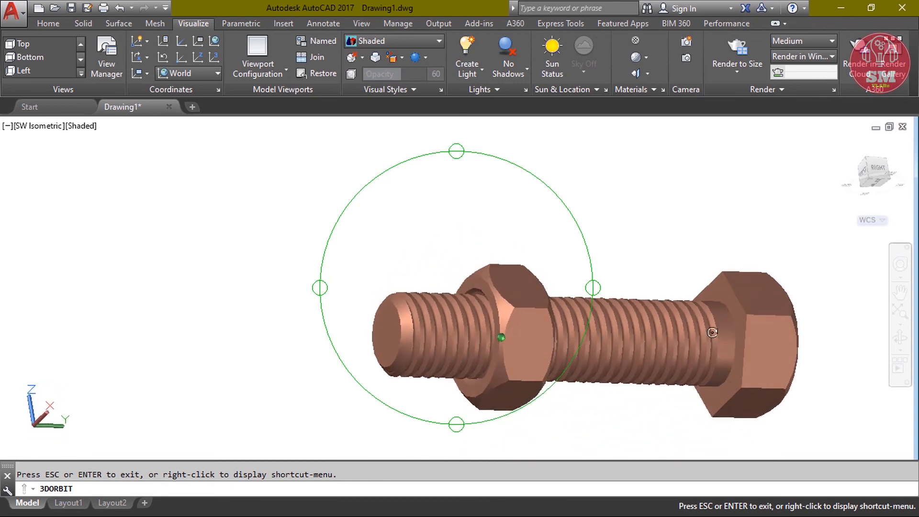
drag(712, 332, 677, 307)
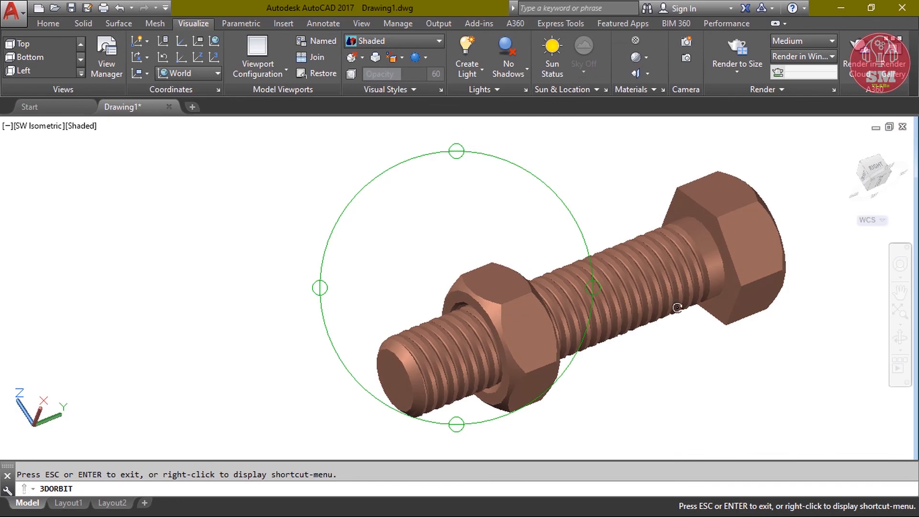